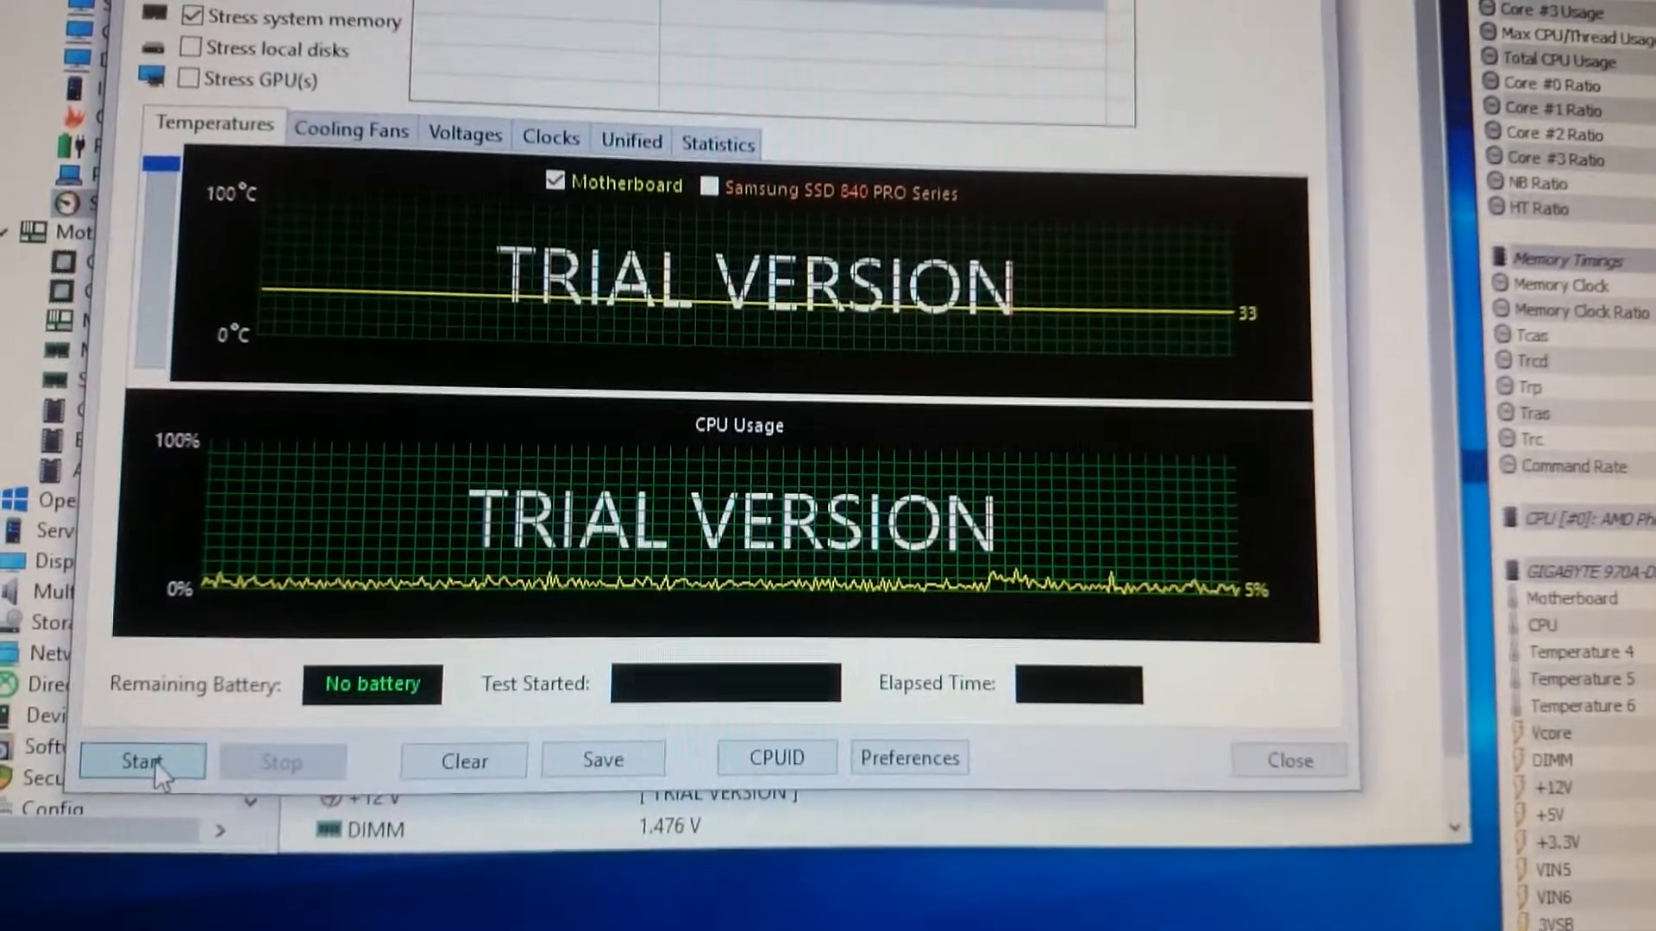
Step: Start the System Stability Test so CPU usage hits 100% while temperatures are monitored
{"action": "left_click", "coordinate": [143, 761]}
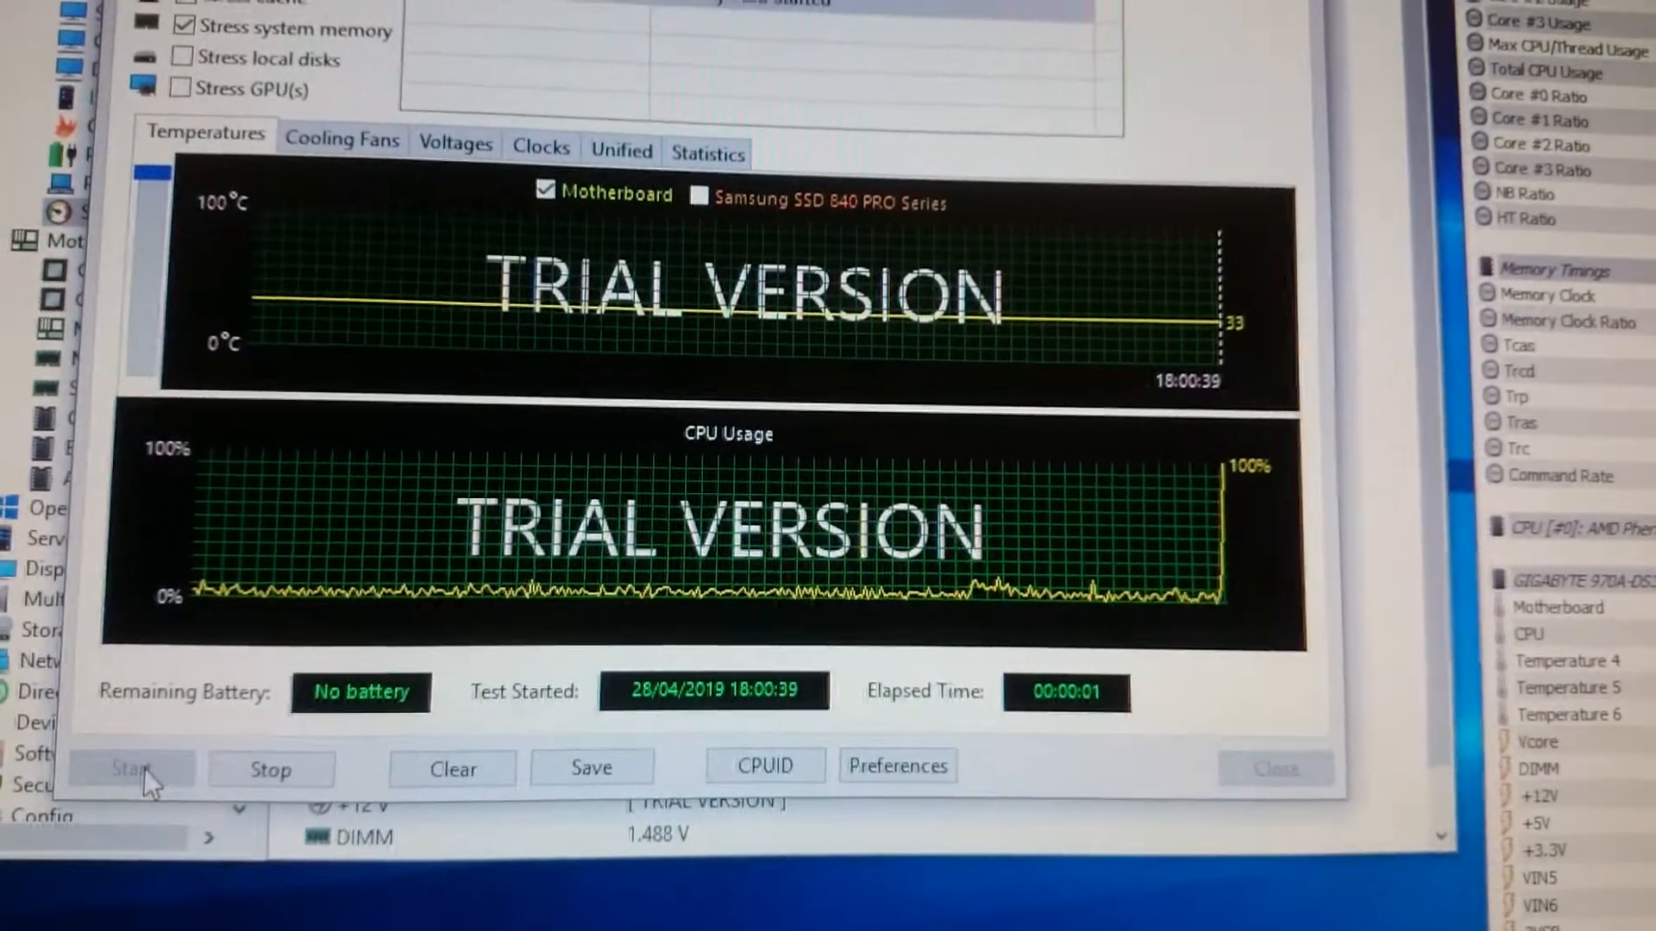